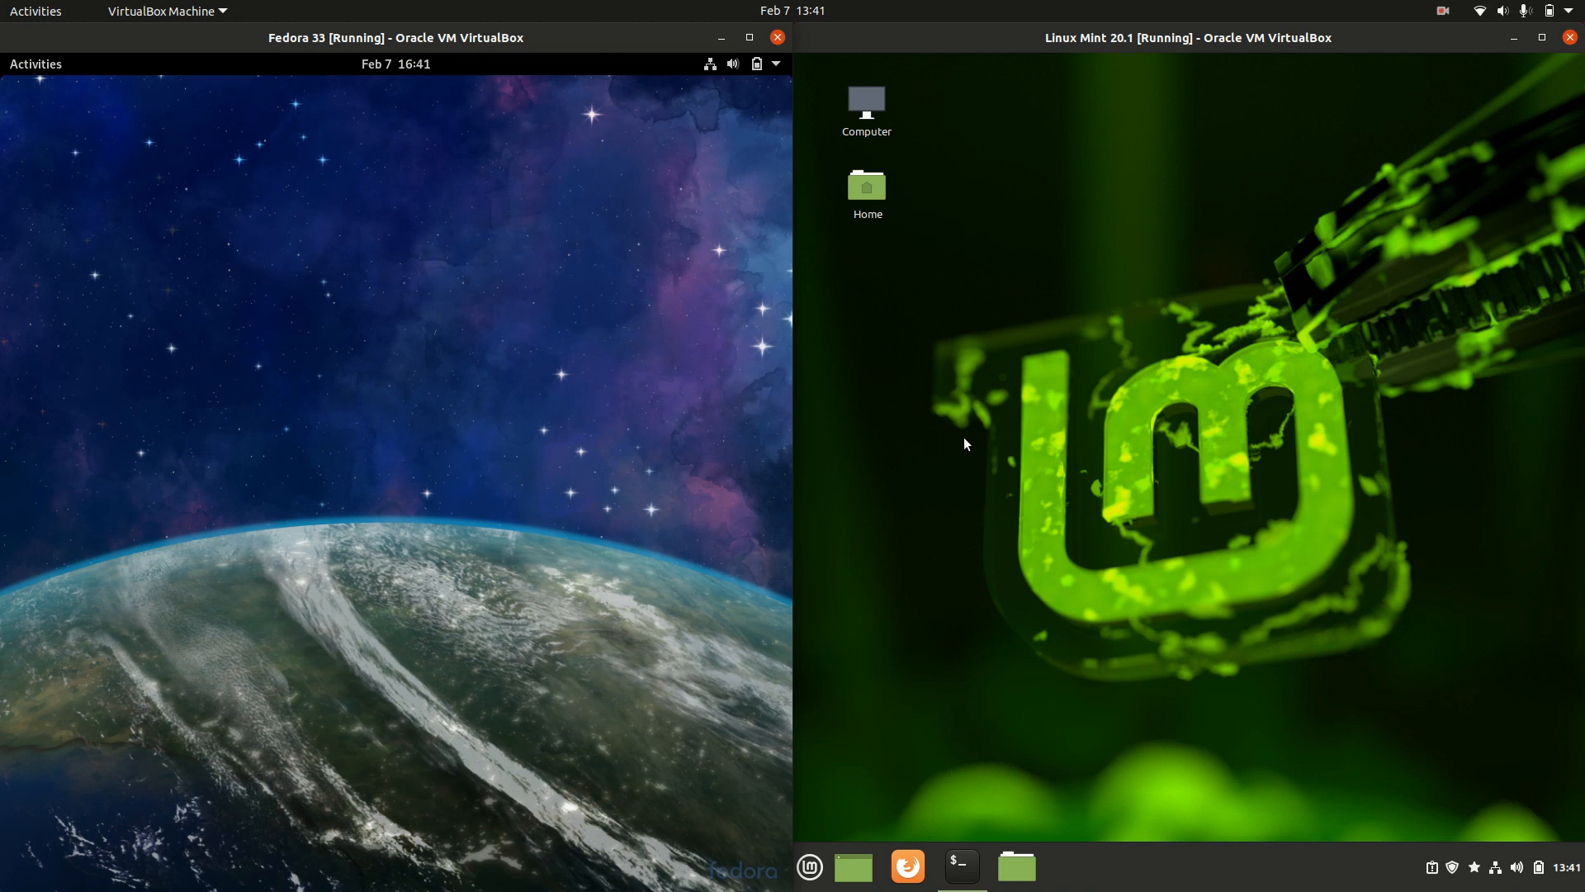
{"action": "mouse_move", "coordinate": [1037, 246]}
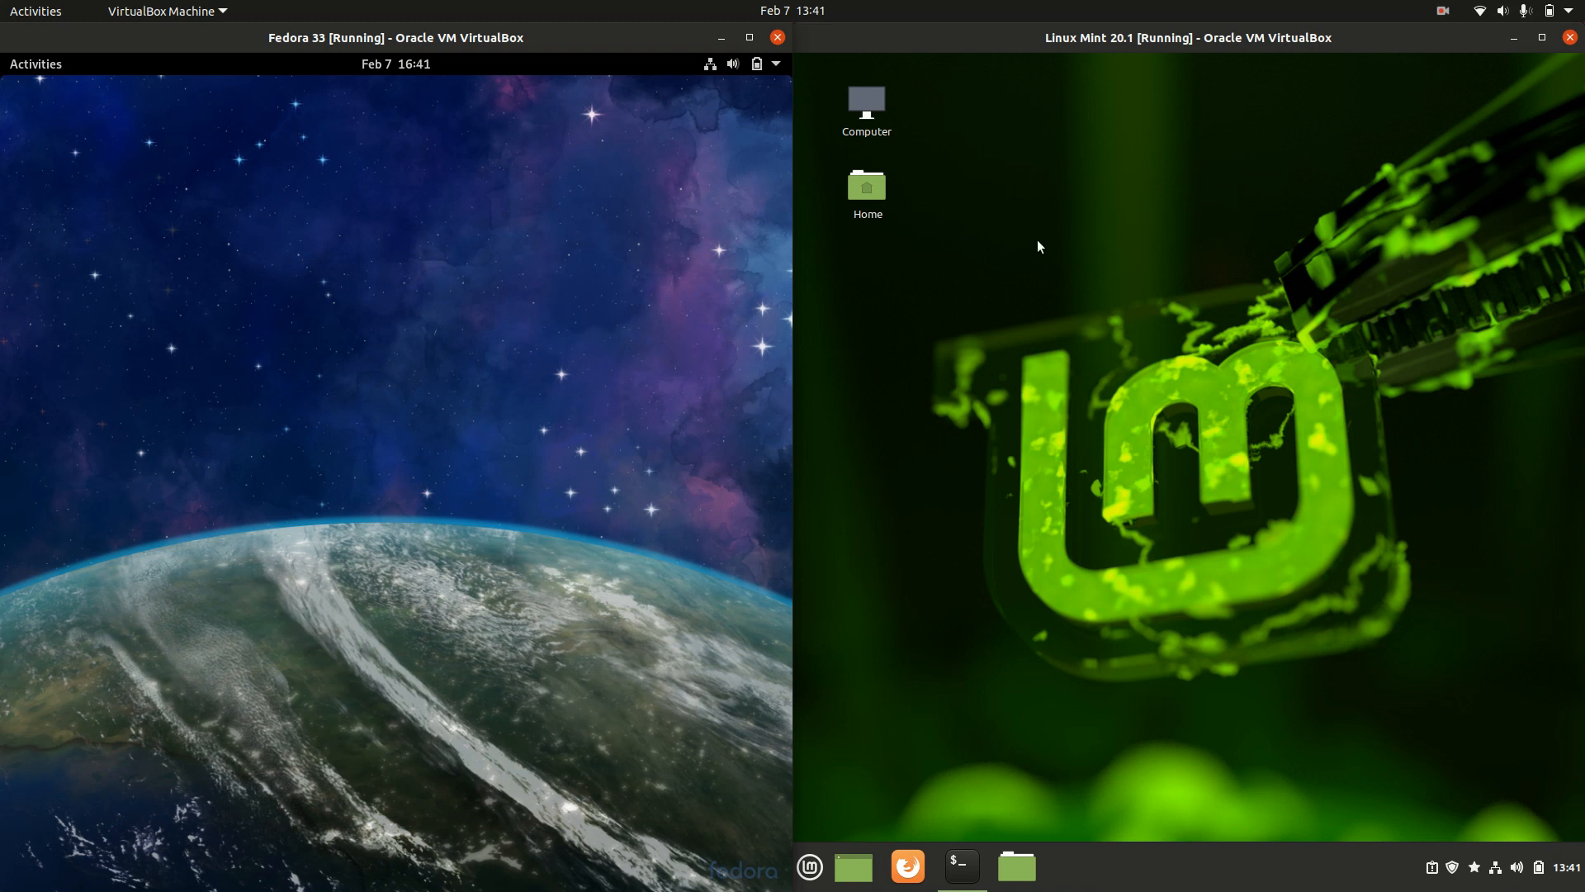
{"action": "mouse_move", "coordinate": [1360, 559]}
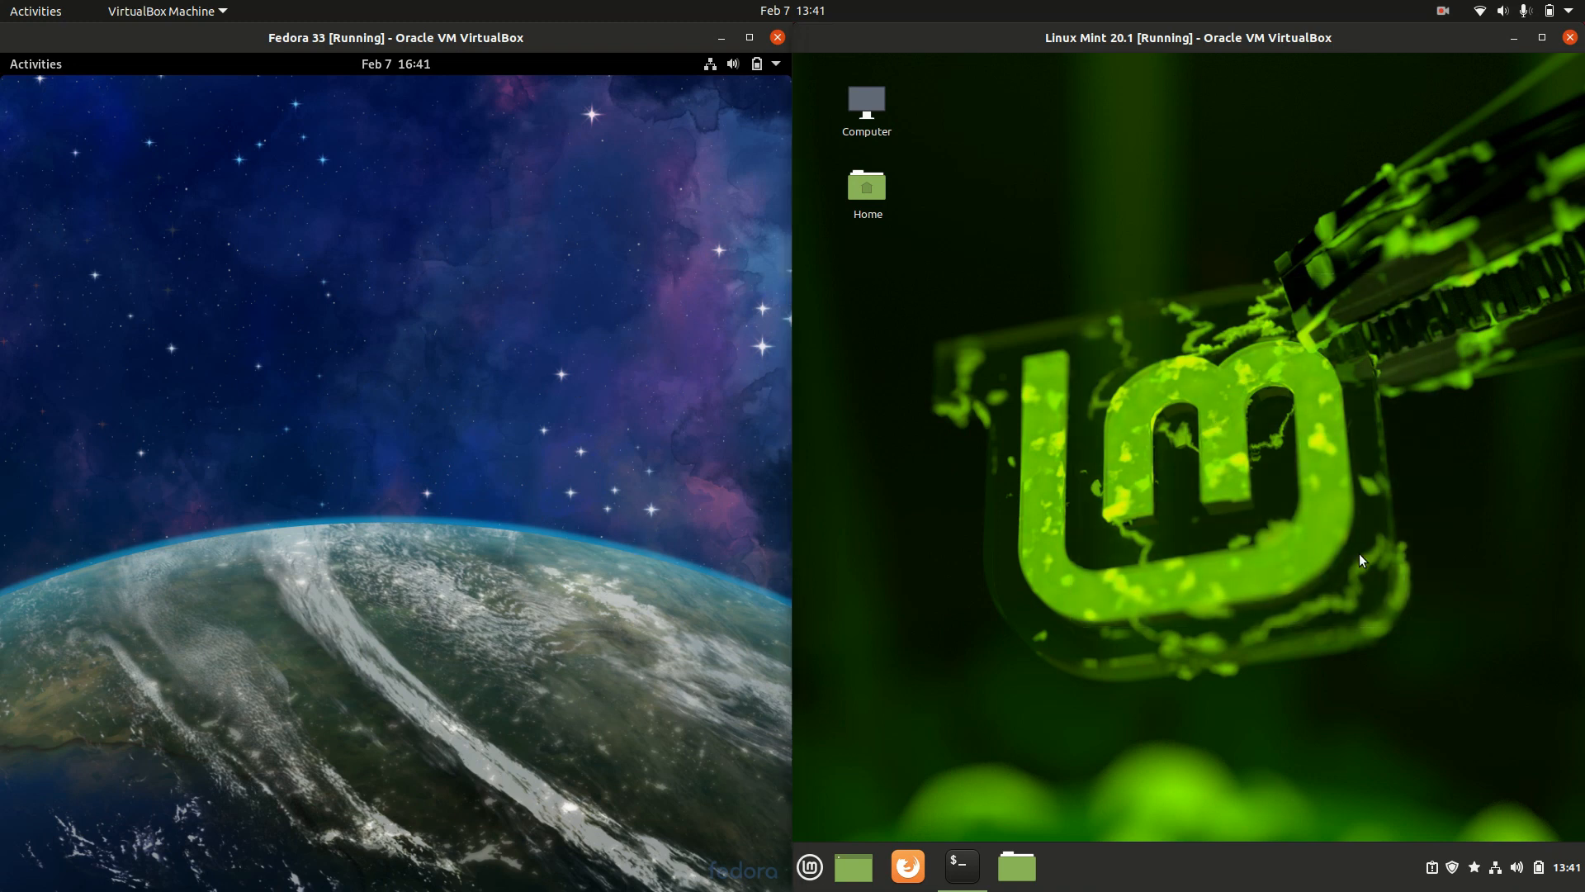
{"action": "mouse_move", "coordinate": [1250, 411]}
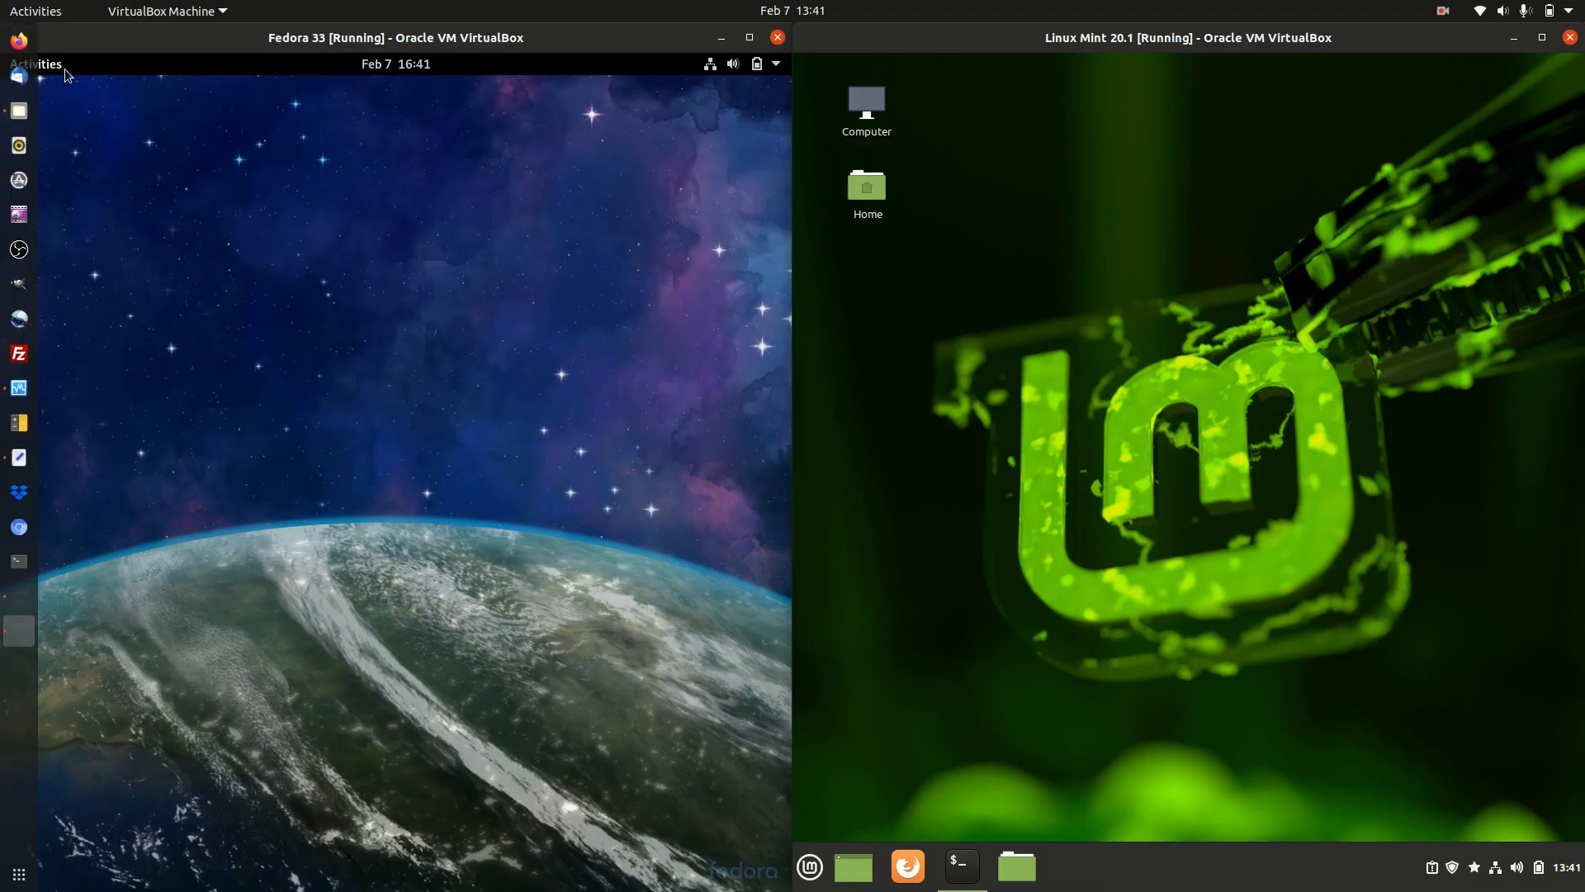
Run neofetch in both guest terminals and nudge the Fedora terminal window left.
{"action": "left_click", "coordinate": [34, 65]}
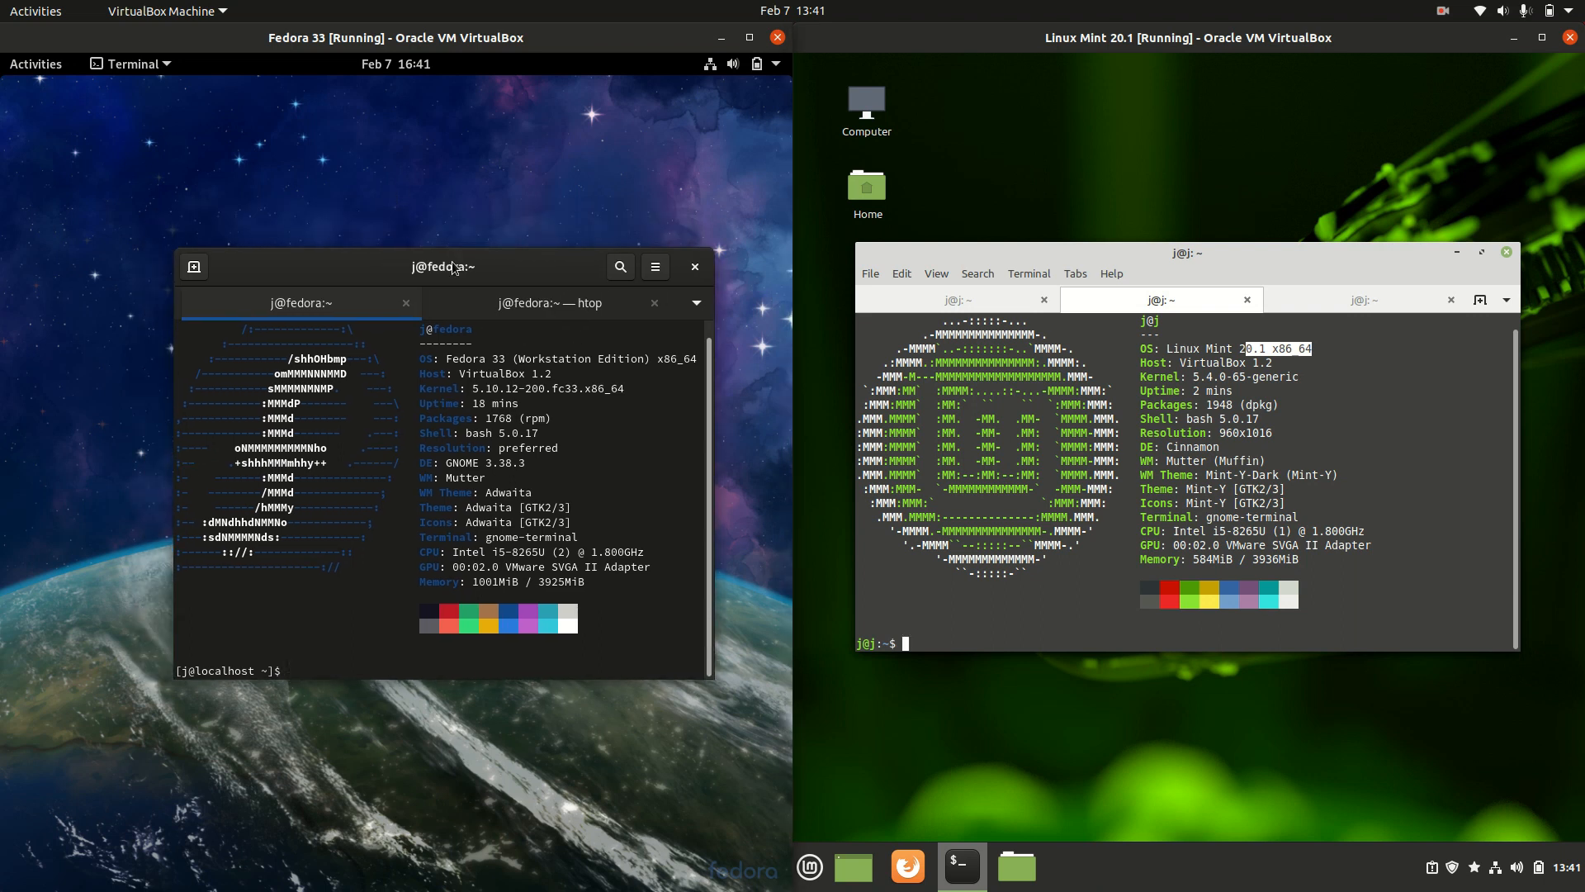
{"action": "left_click_drag", "start_coordinate": [452, 266], "coordinate": [456, 215]}
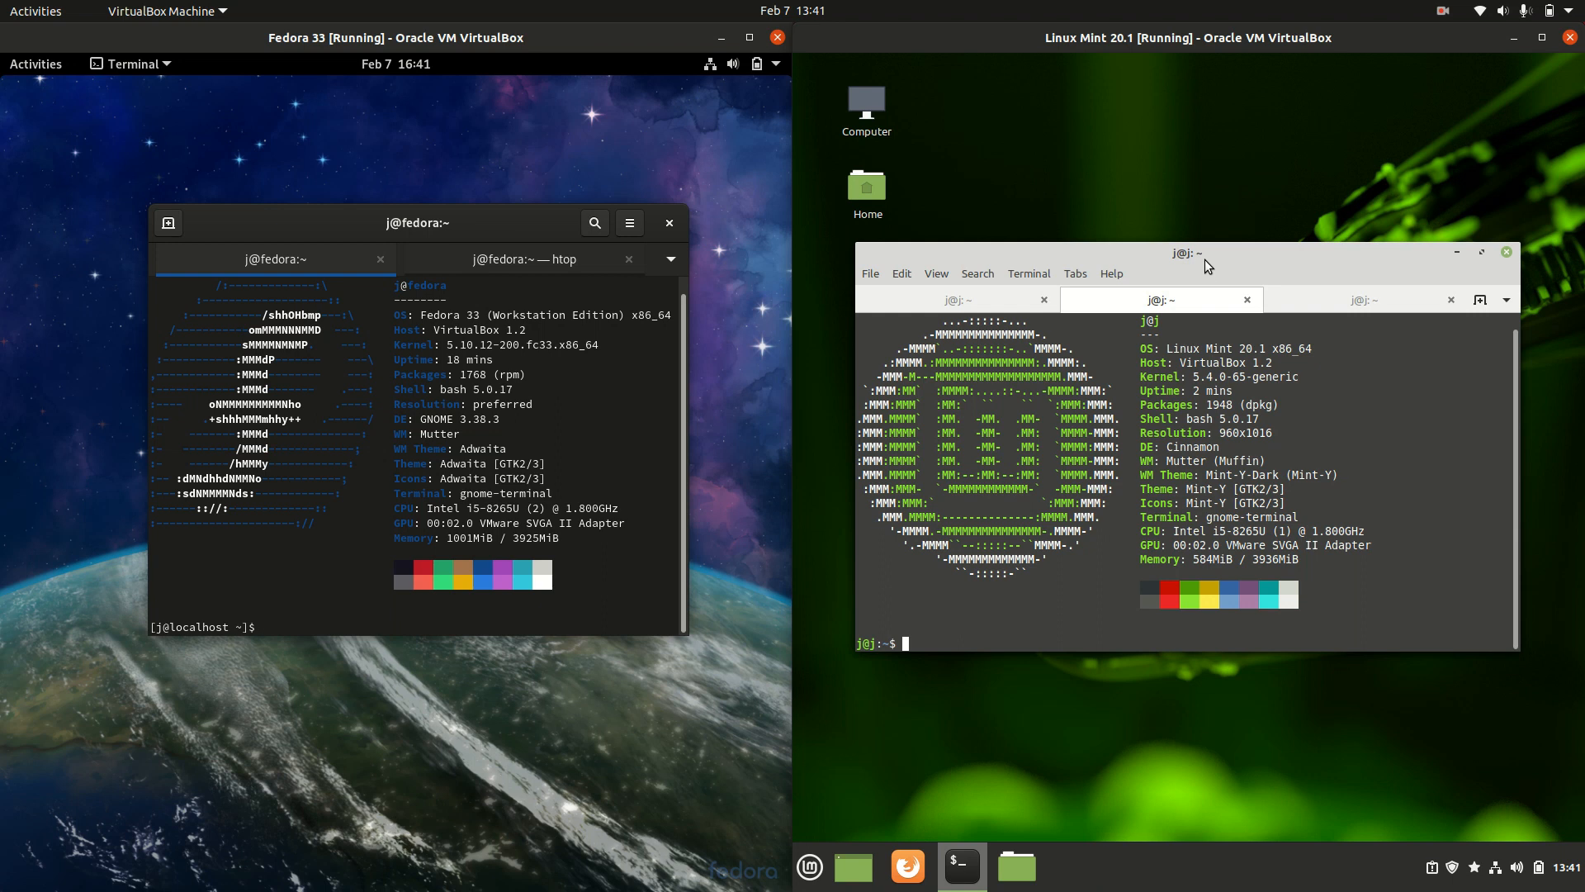
Launch Fedora Files at the Home folder via Activities and dismiss the Mint desktop menu.
{"action": "left_click", "coordinate": [34, 64]}
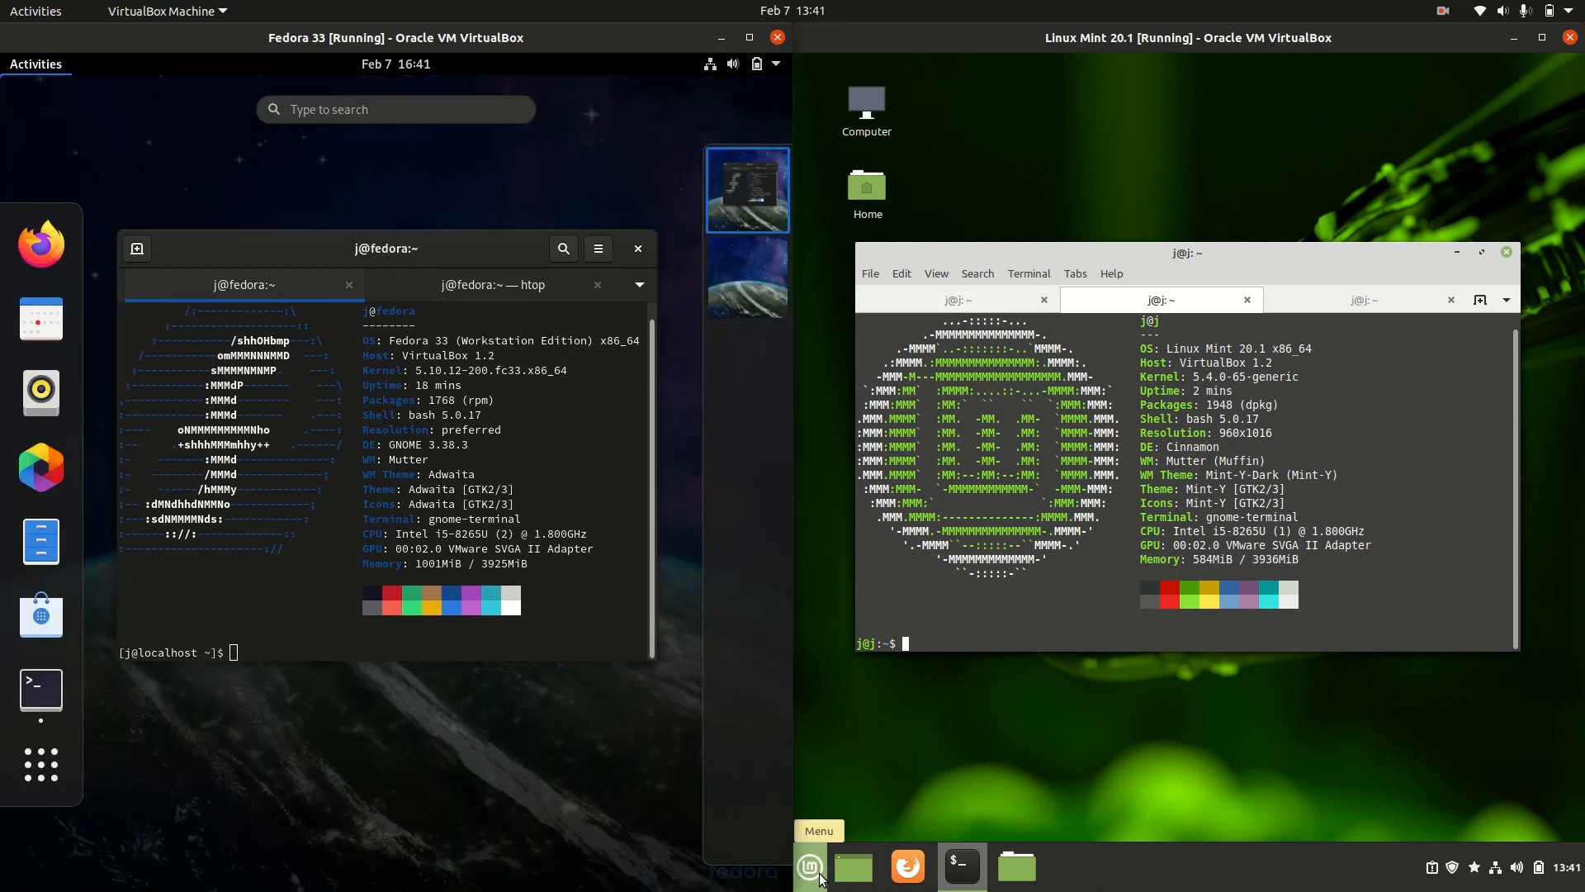
{"action": "left_click", "coordinate": [808, 867]}
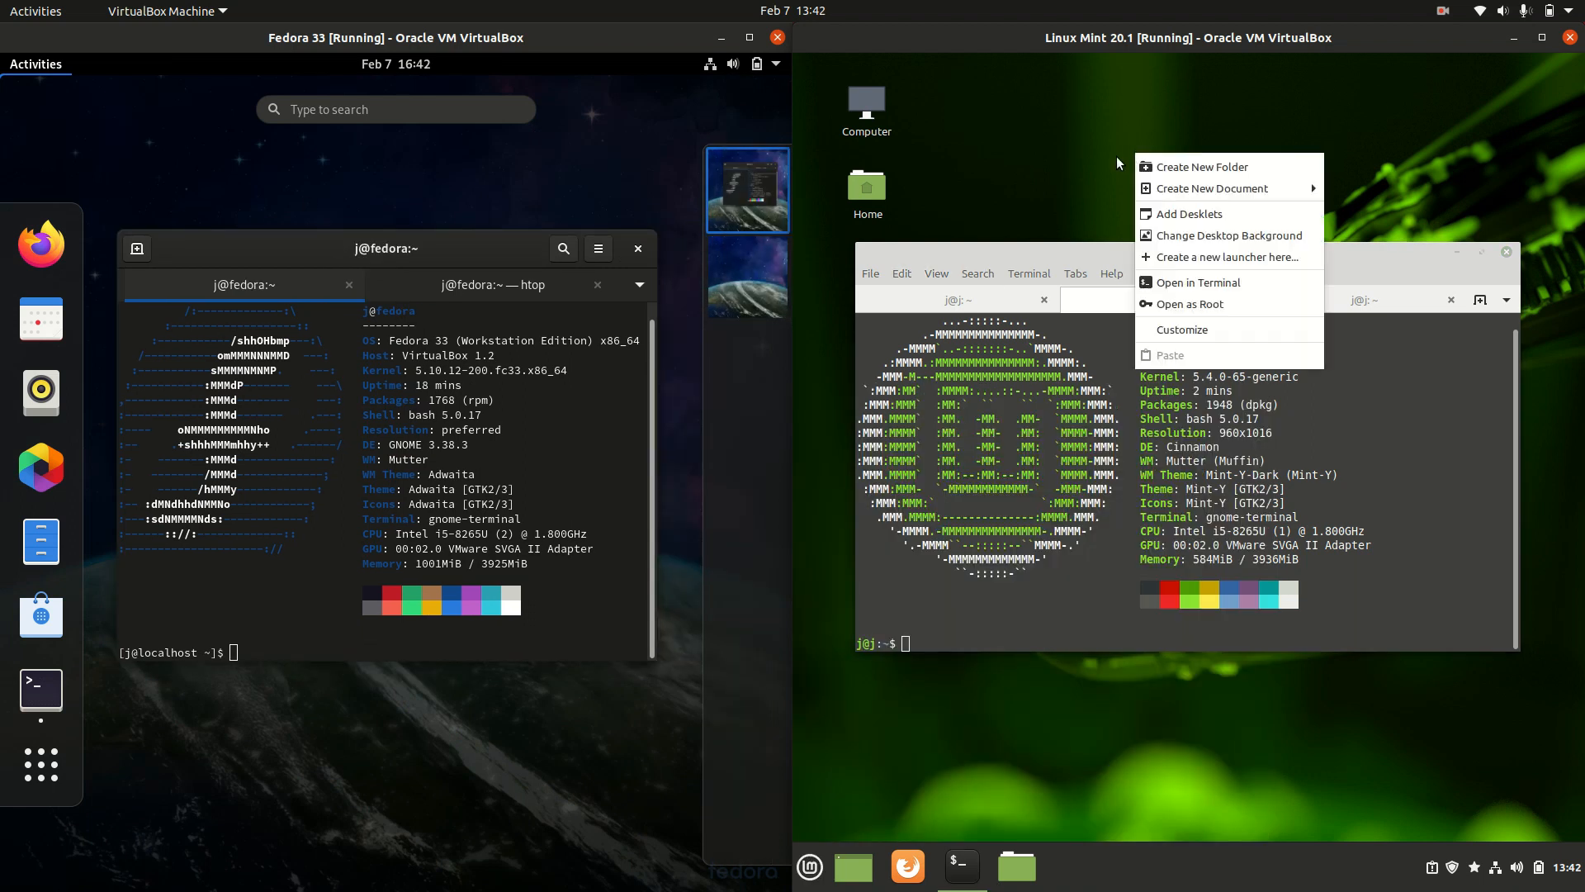
{"action": "left_click", "coordinate": [807, 867]}
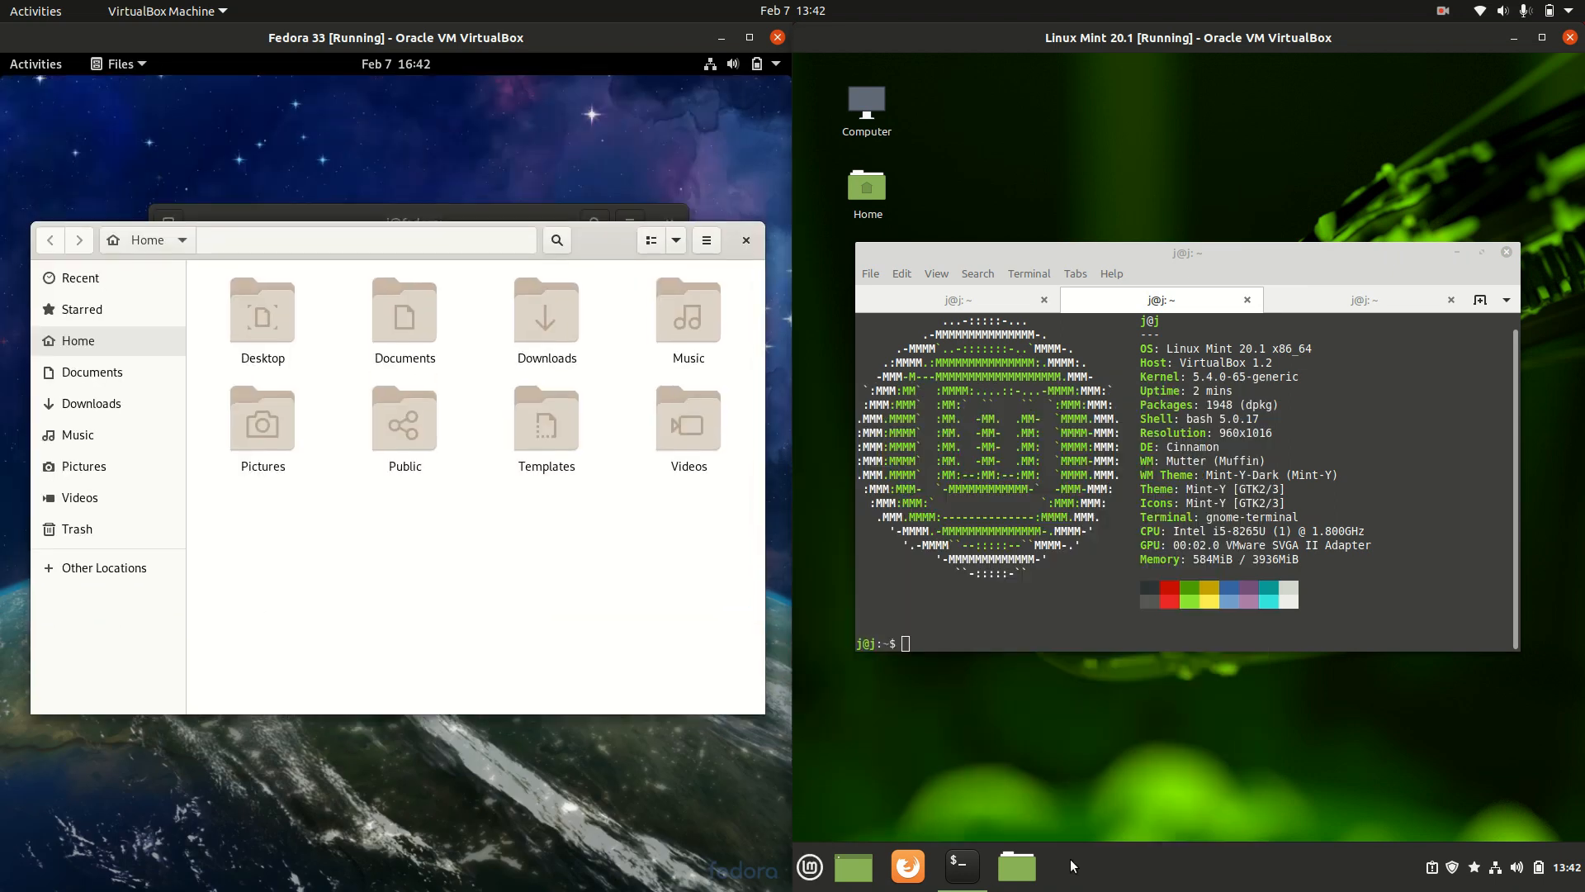
Open Linux Mint's Nemo file manager at Home beside Fedora Files for comparison.
{"action": "left_click", "coordinate": [1015, 866]}
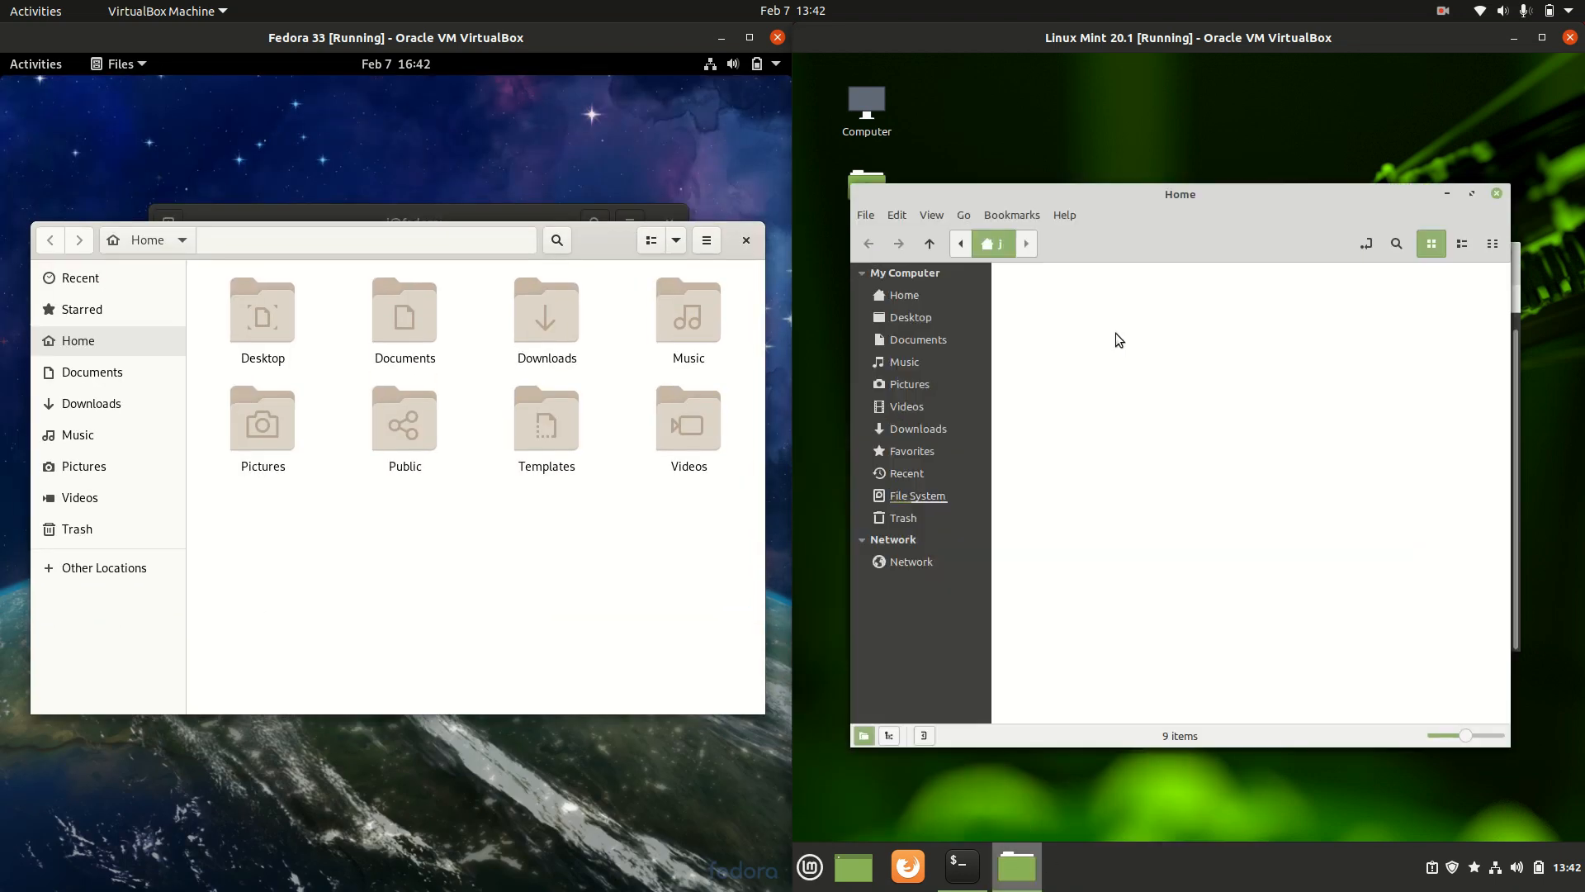
{"action": "left_click", "coordinate": [1061, 214]}
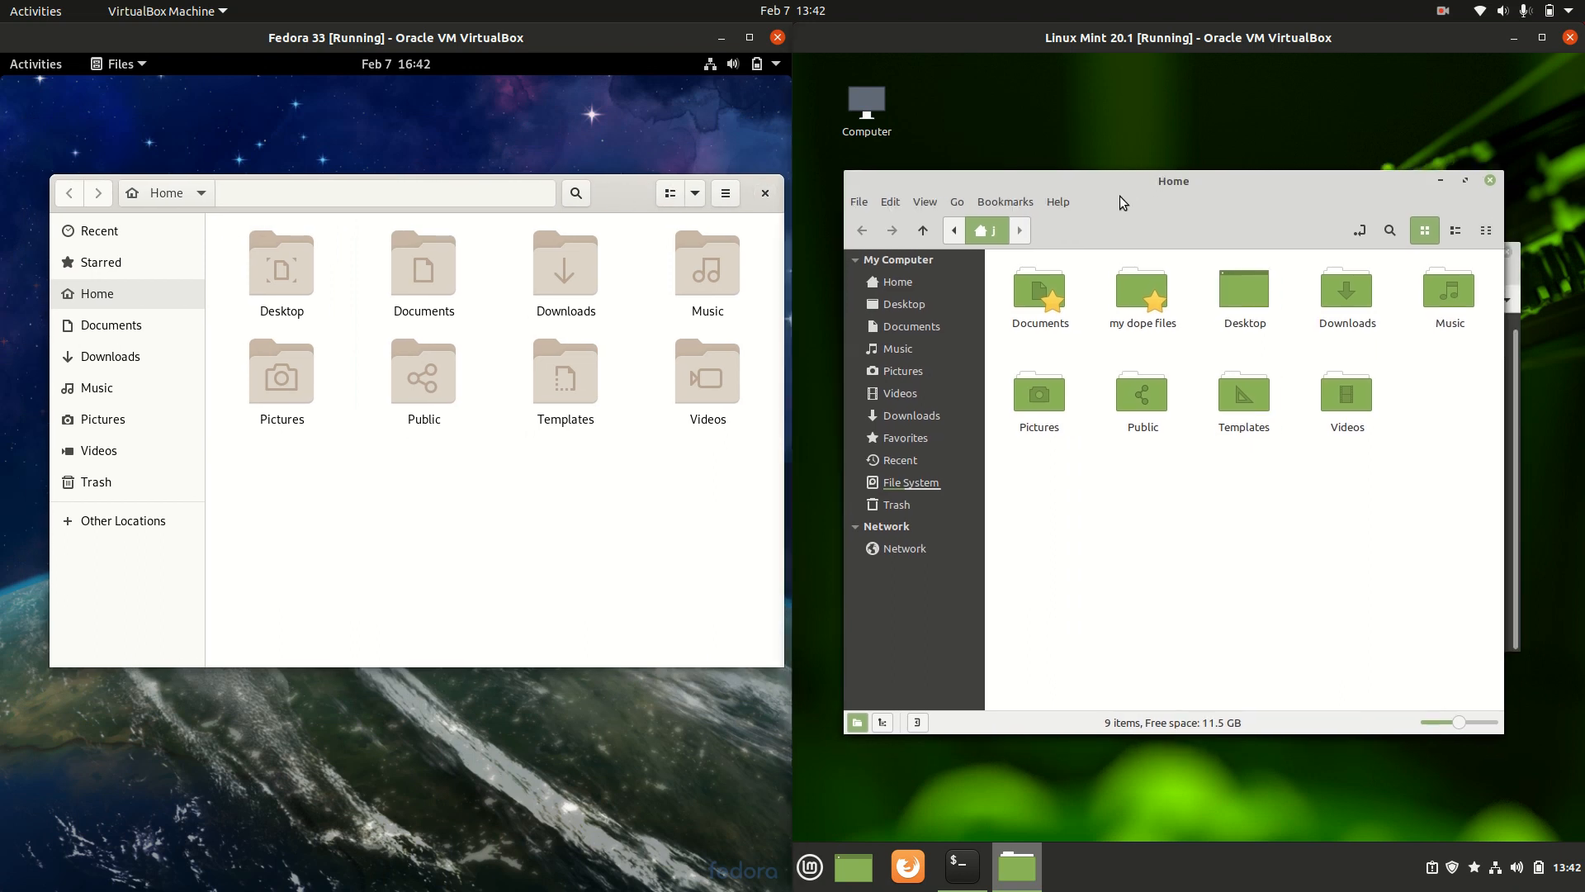
{"action": "mouse_move", "coordinate": [535, 571]}
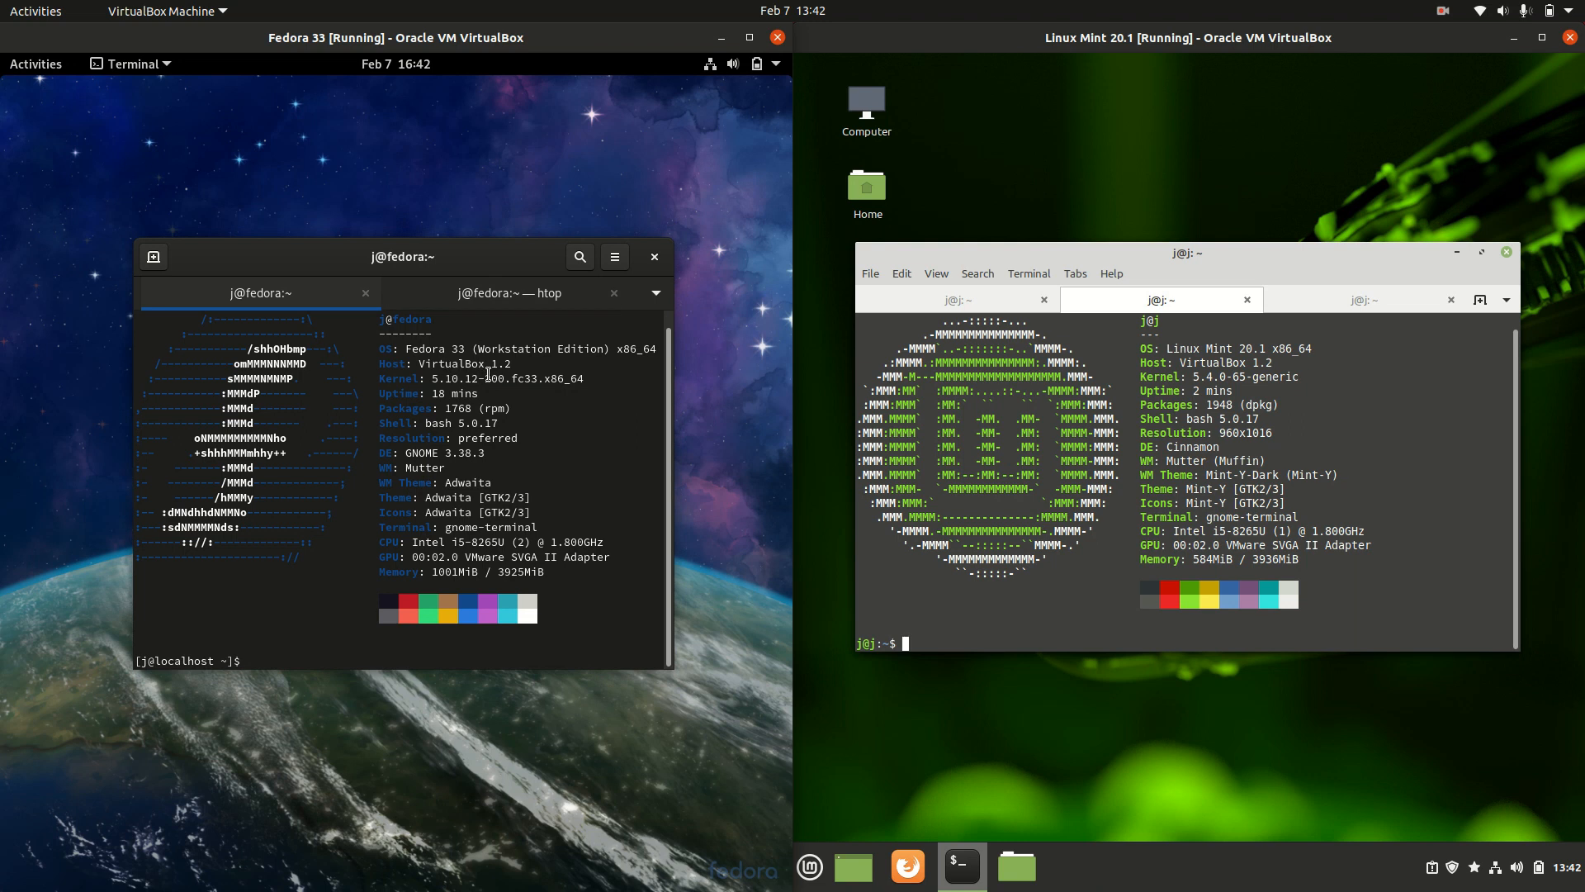
Highlight the Fedora kernel version 5.10 in the neofetch output to compare with Mint's 5.4.
{"action": "double_click", "coordinate": [449, 378]}
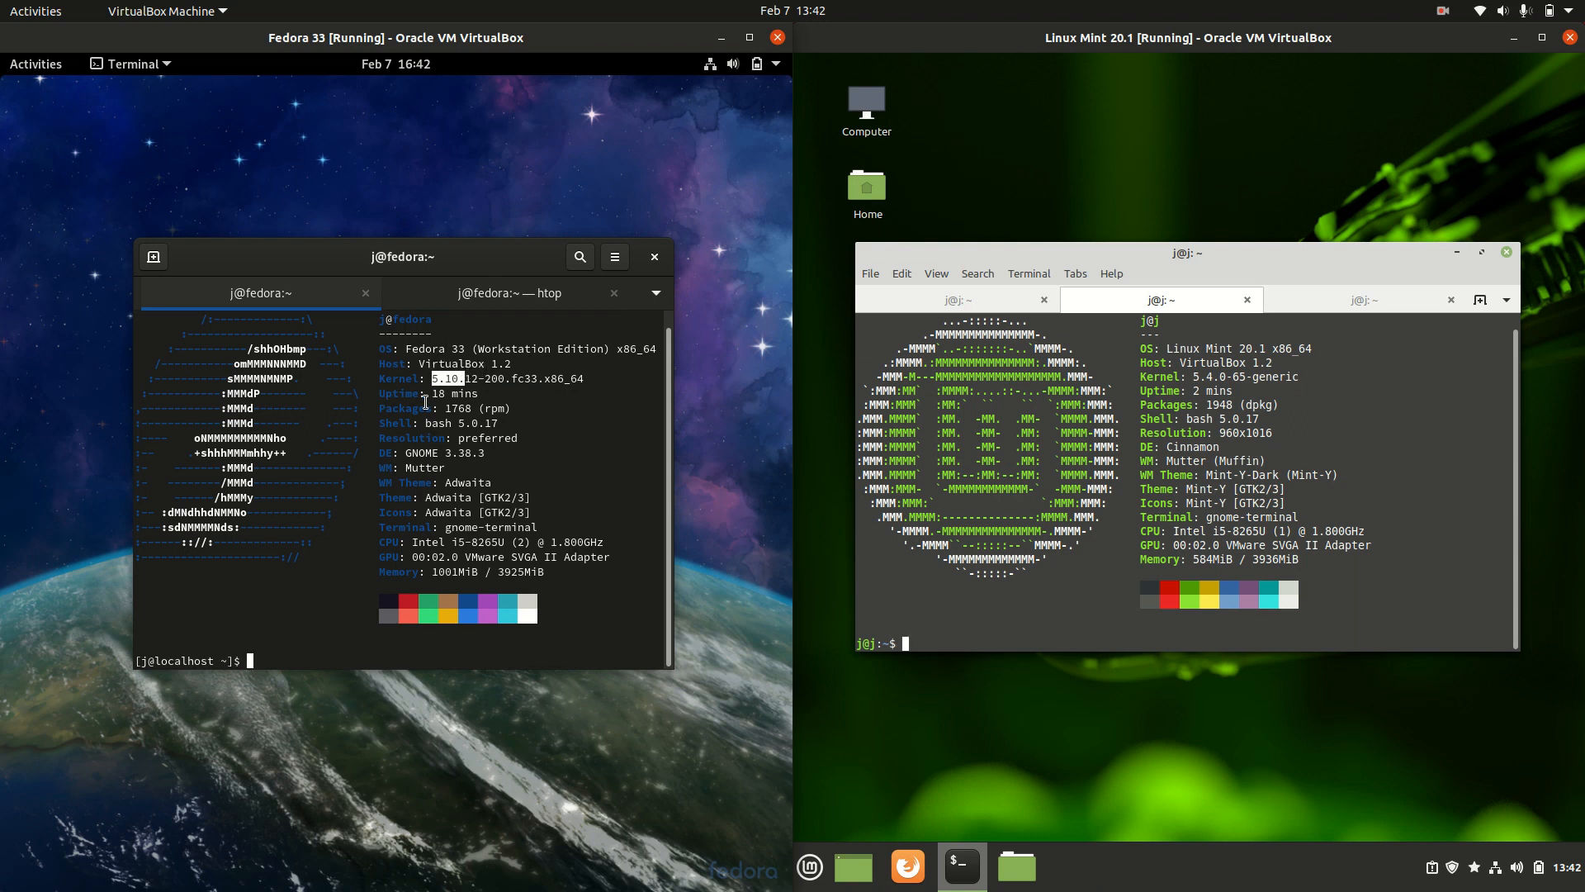
{"action": "mouse_move", "coordinate": [479, 256]}
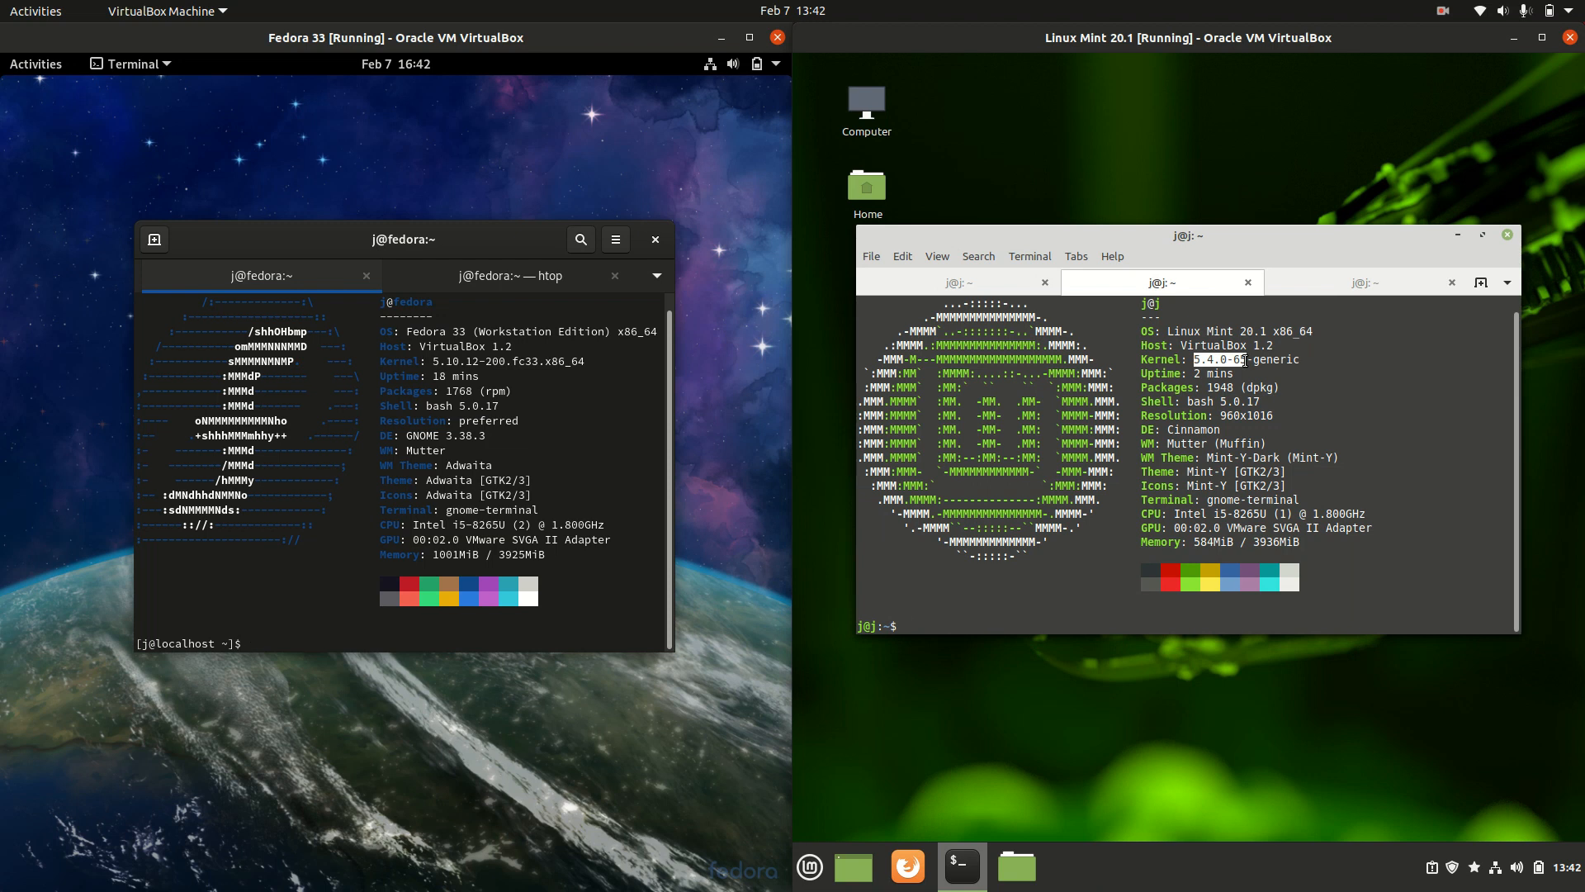
{"action": "mouse_move", "coordinate": [1253, 249]}
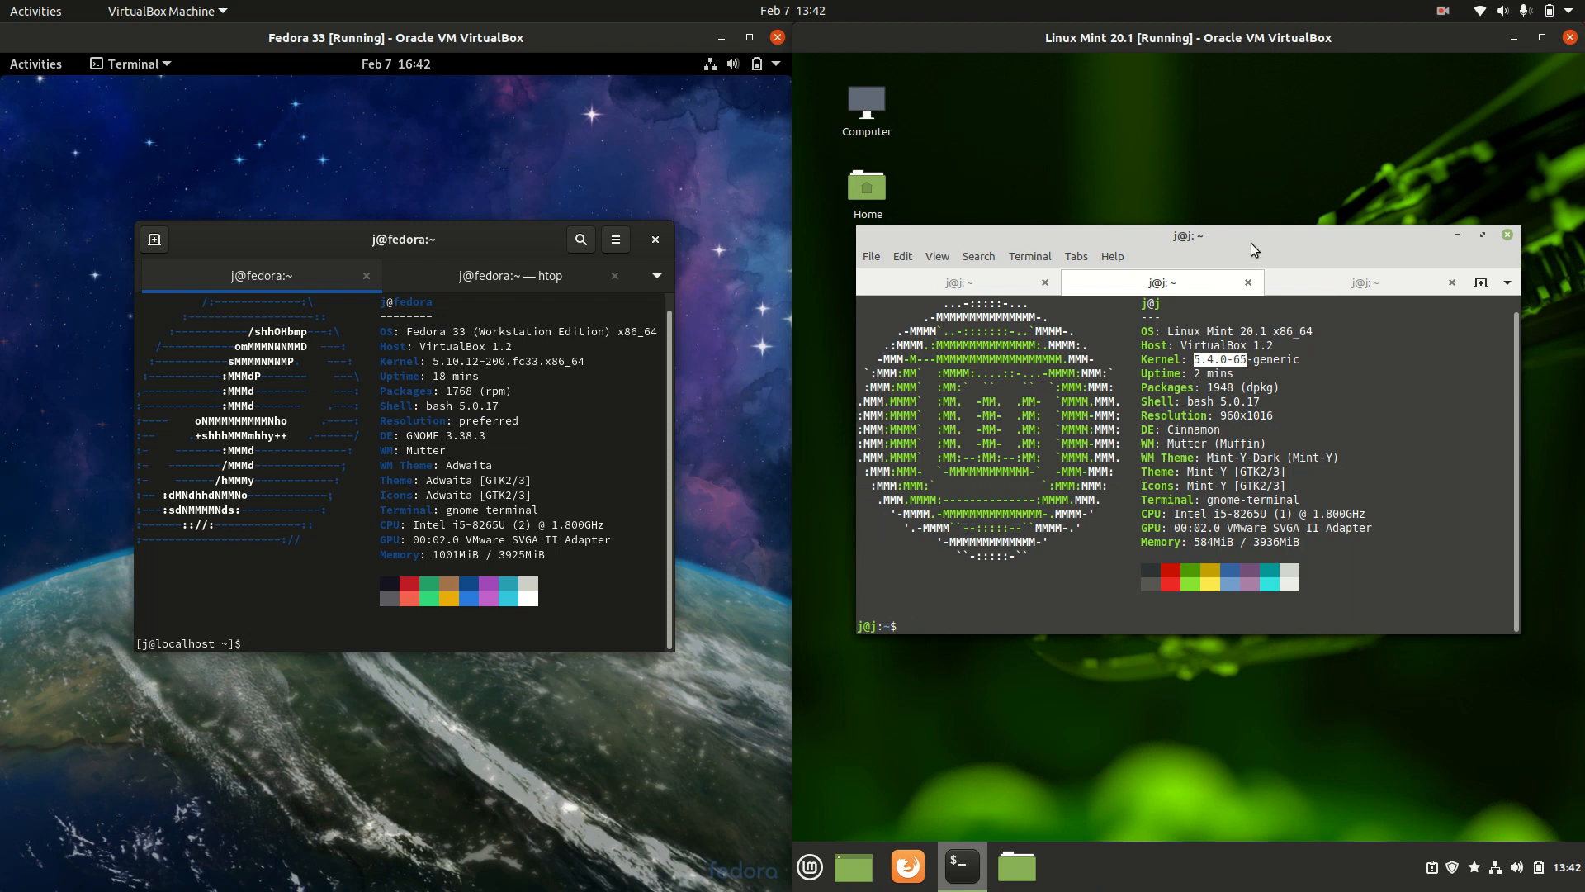